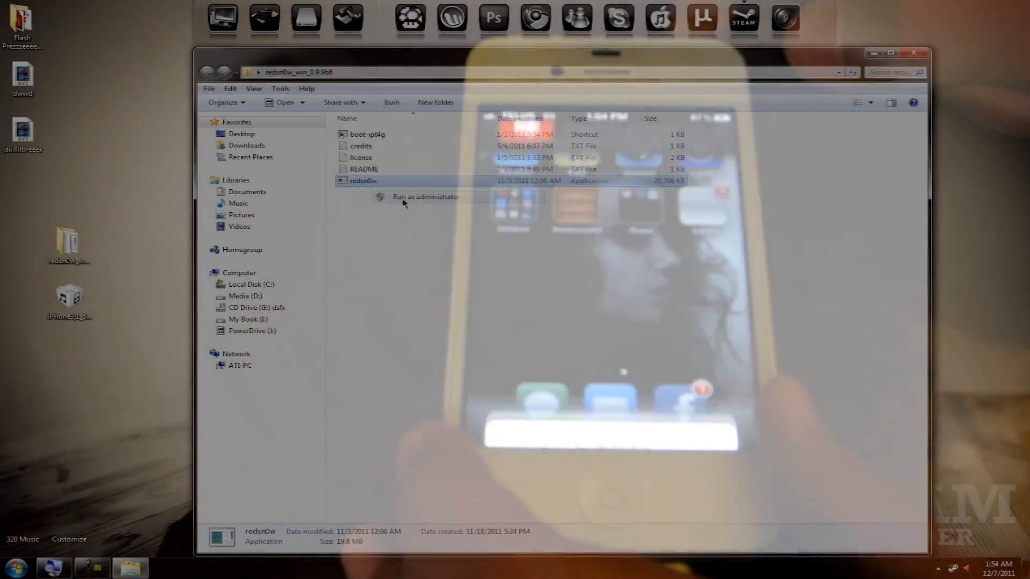
# Step: Run redsn0w as administrator and go to Extras, where build iPhone3,1_5.0_9A334 is identified
pyautogui.click(425, 196)
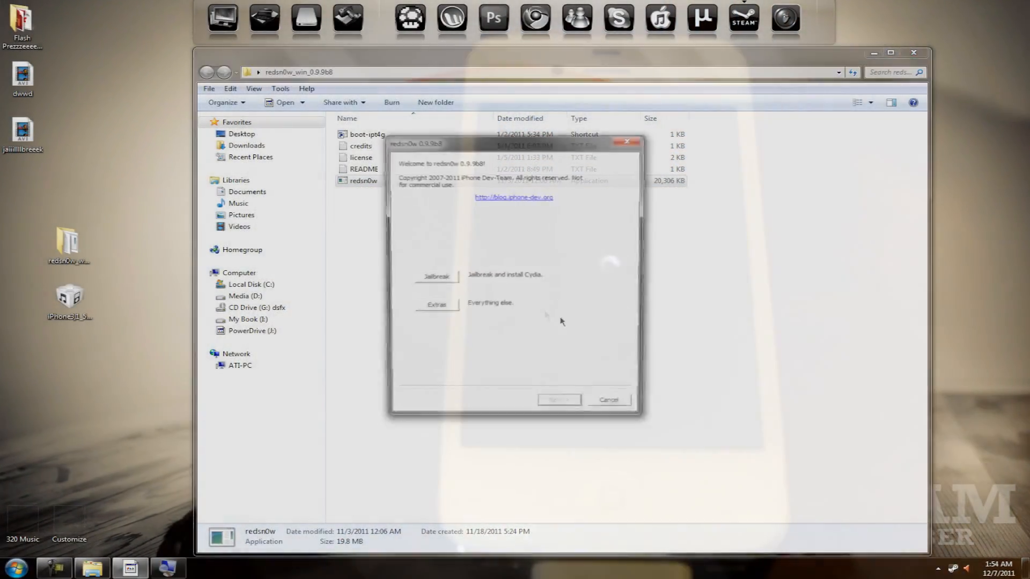
pyautogui.click(435, 303)
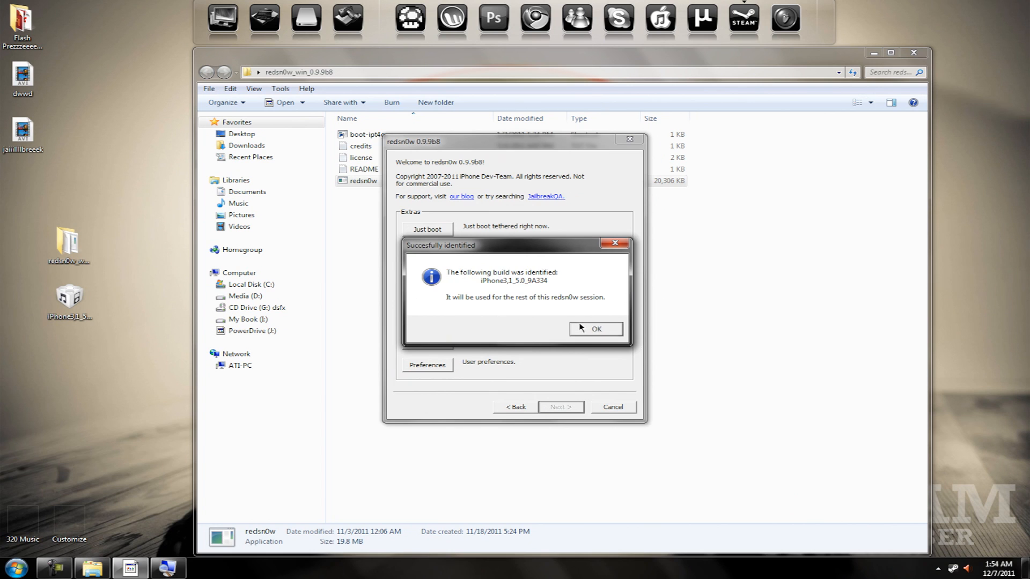
# Step: Accept the identified build, choose Just boot and advance past the power-off screen to the DFU instructions
pyautogui.click(595, 329)
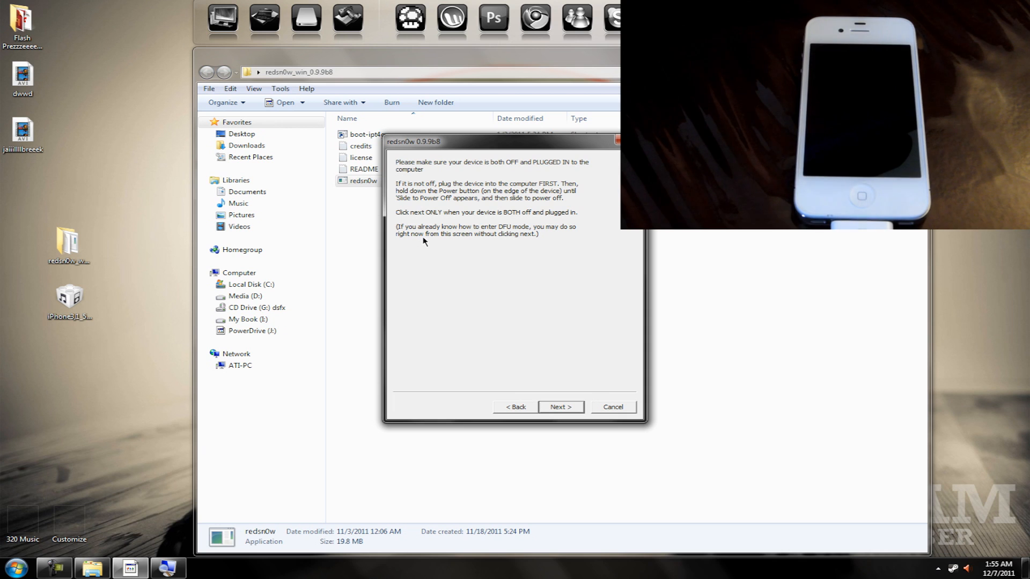
pyautogui.click(560, 406)
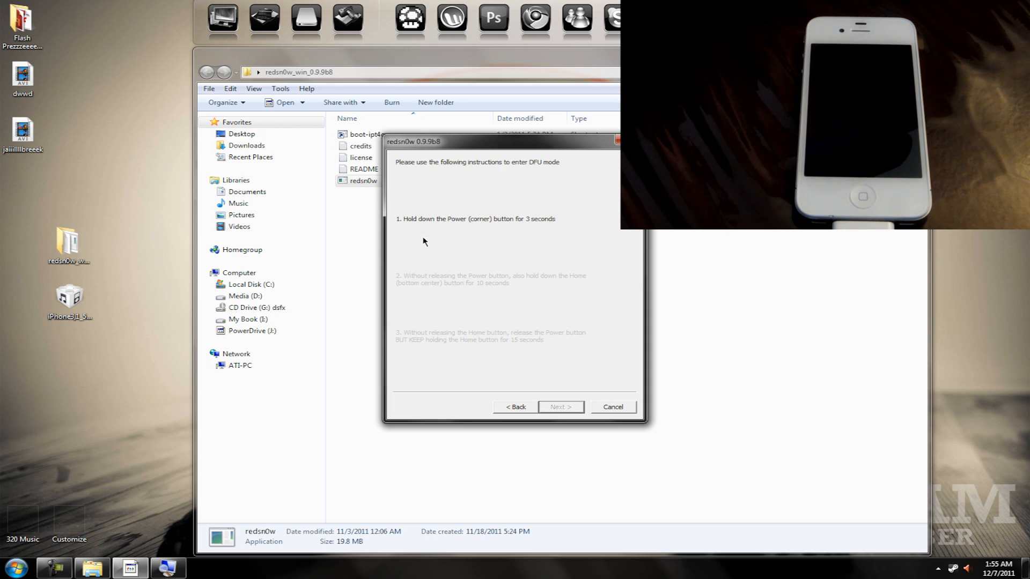